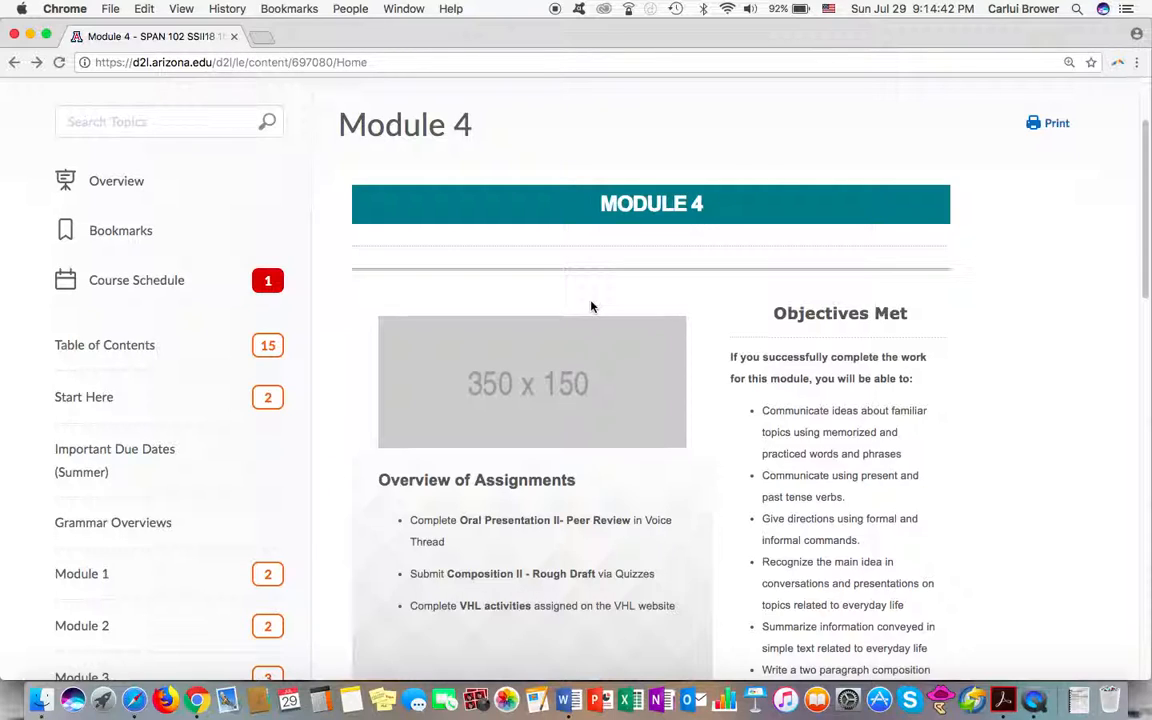
pyautogui.moveTo(716, 268)
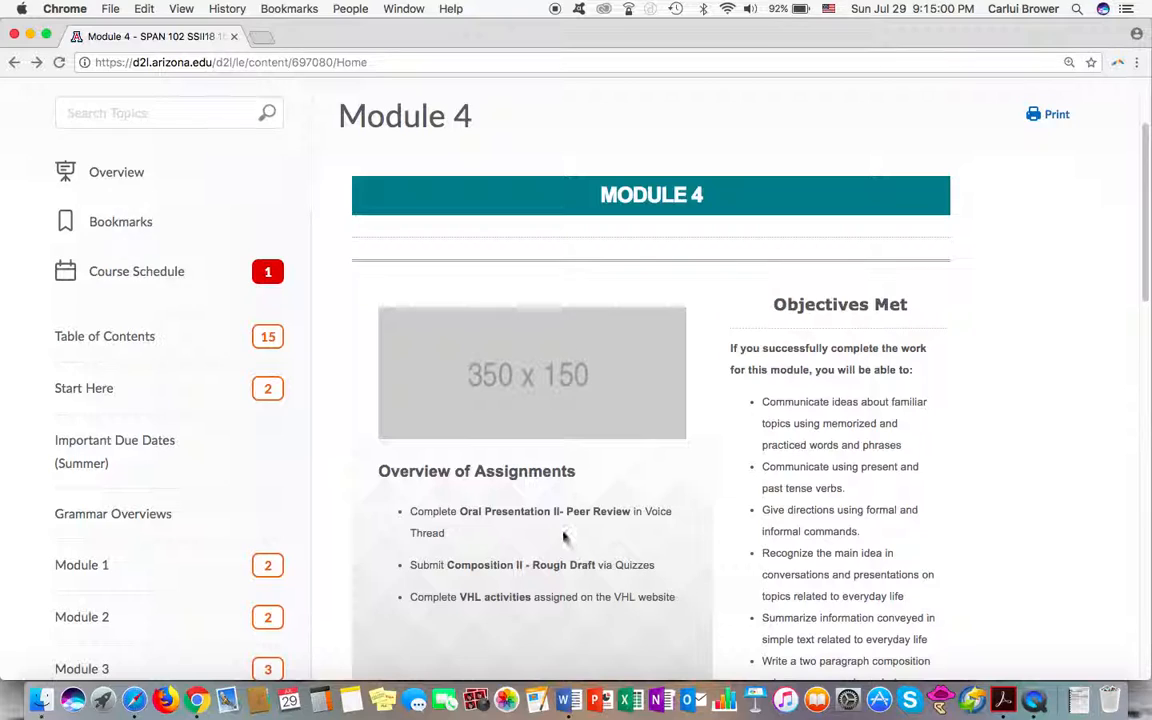
pyautogui.moveTo(490, 532)
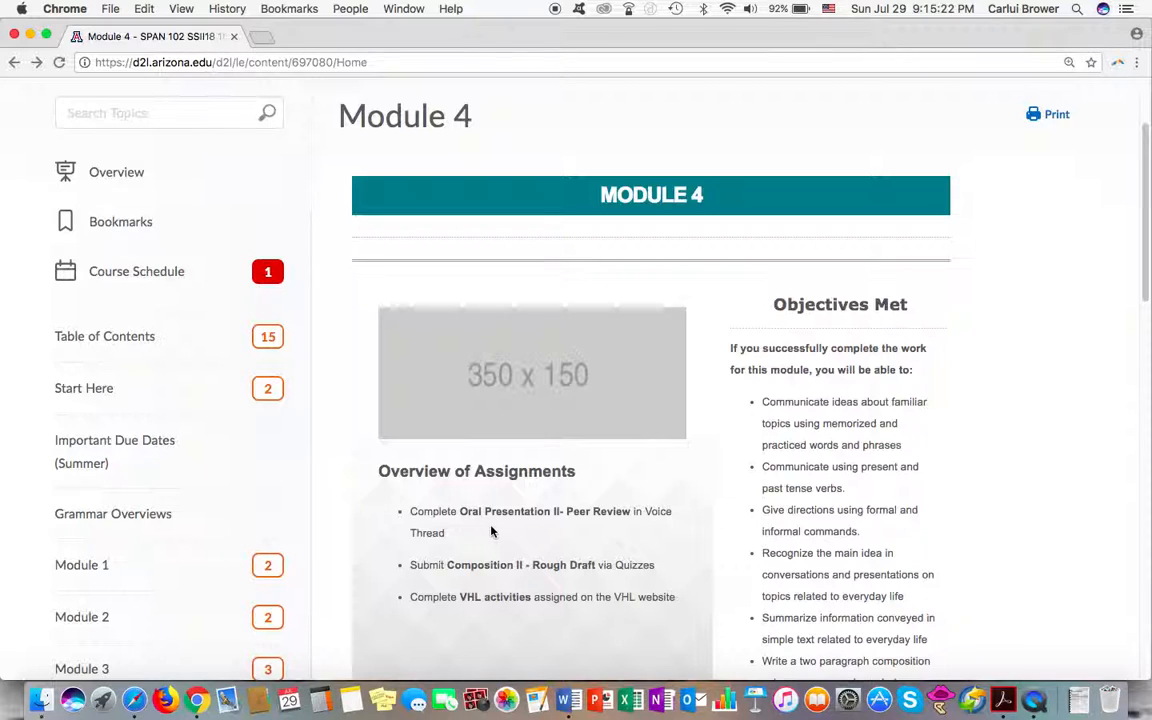
pyautogui.moveTo(496, 454)
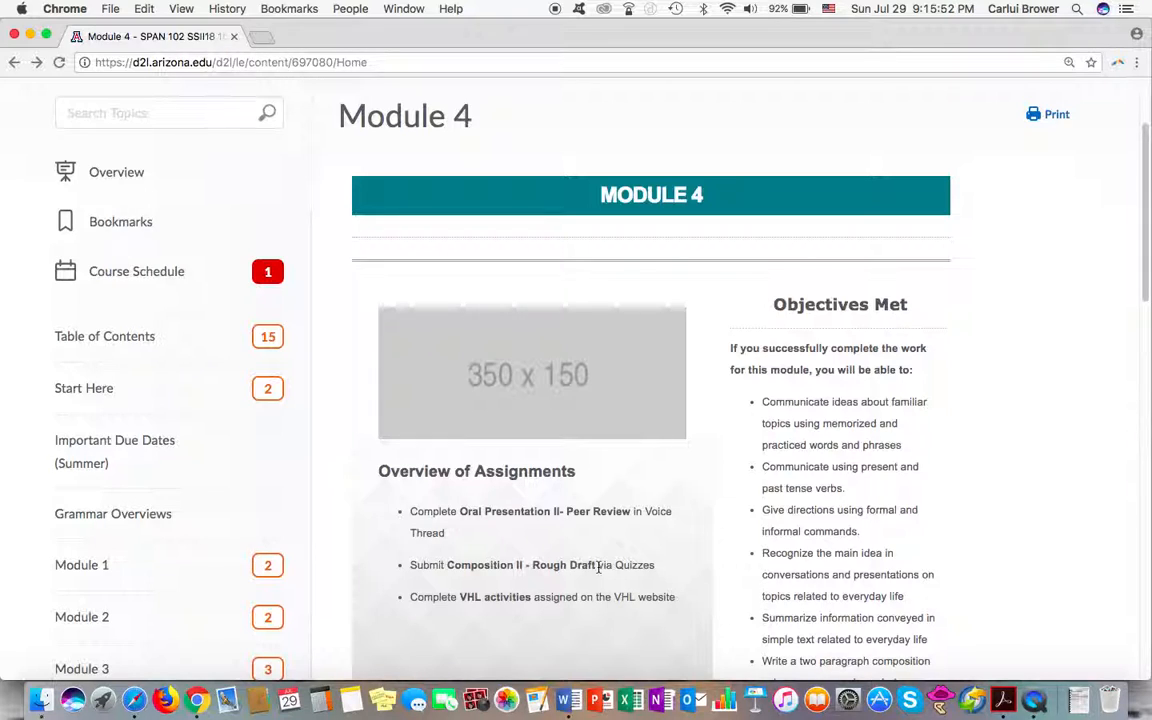
pyautogui.moveTo(524, 616)
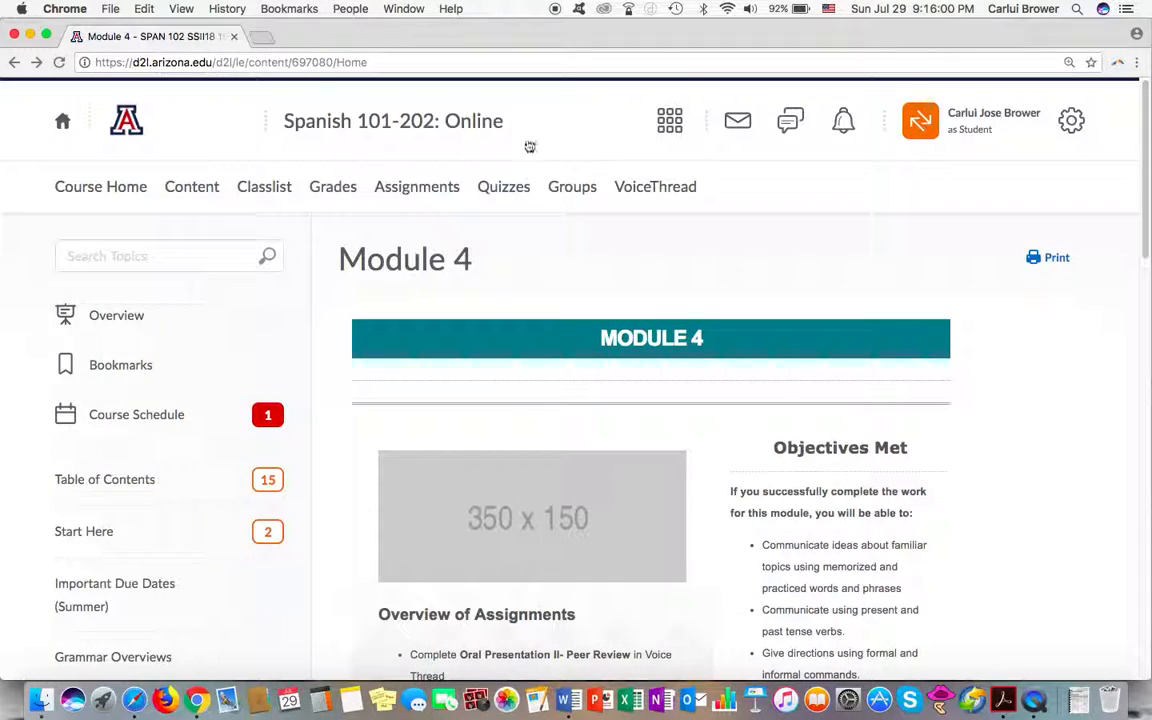
# - Locate Rough Draft Composition II in the quiz list, noting its Jul 30–Aug 1 availability, and expand its options
pyautogui.click(504, 186)
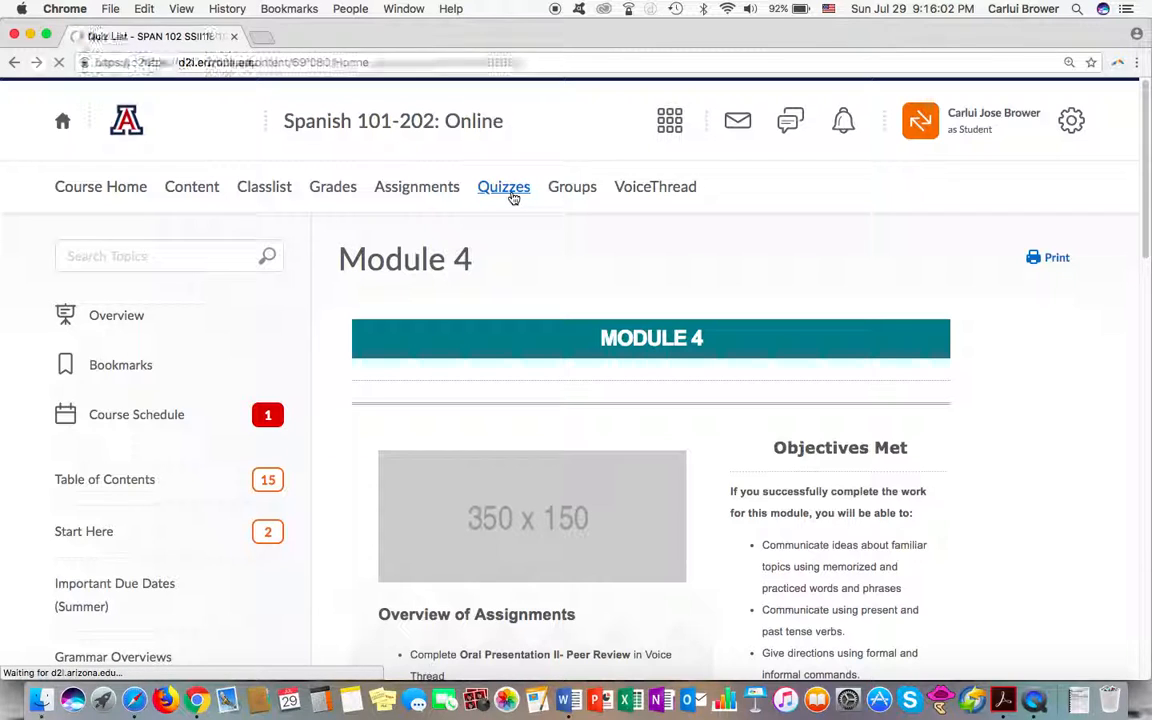
pyautogui.click(504, 188)
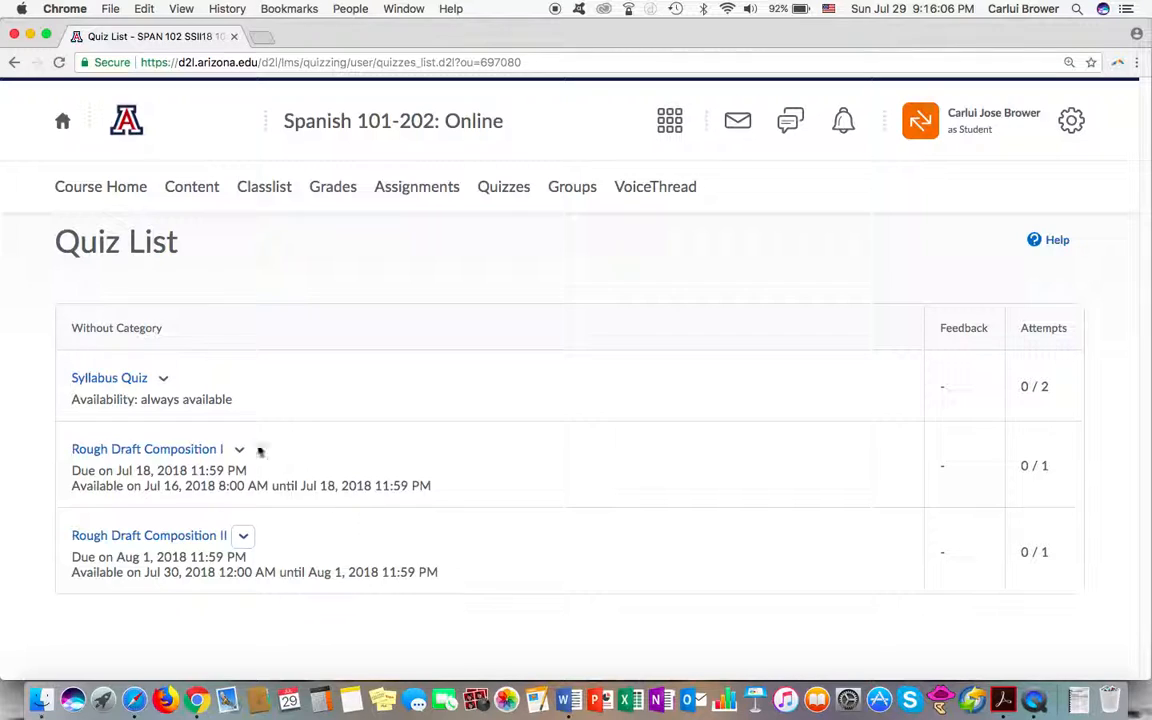
pyautogui.moveTo(118, 584)
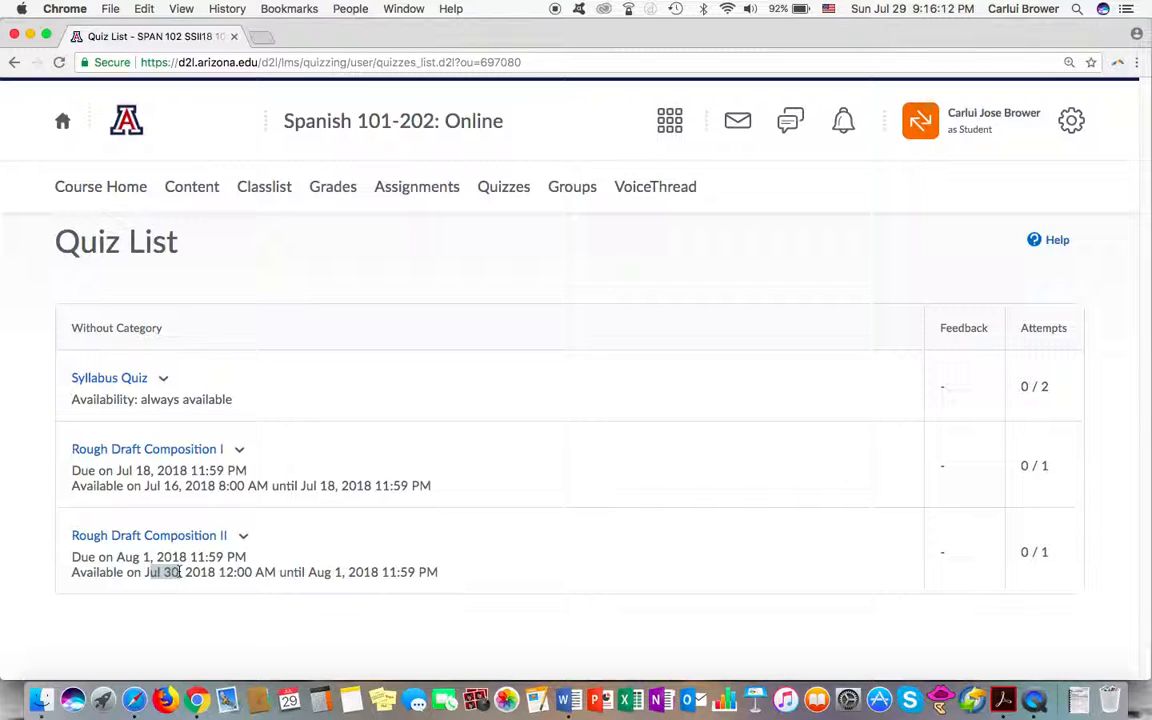
pyautogui.moveTo(148, 572); pyautogui.dragTo(436, 572)
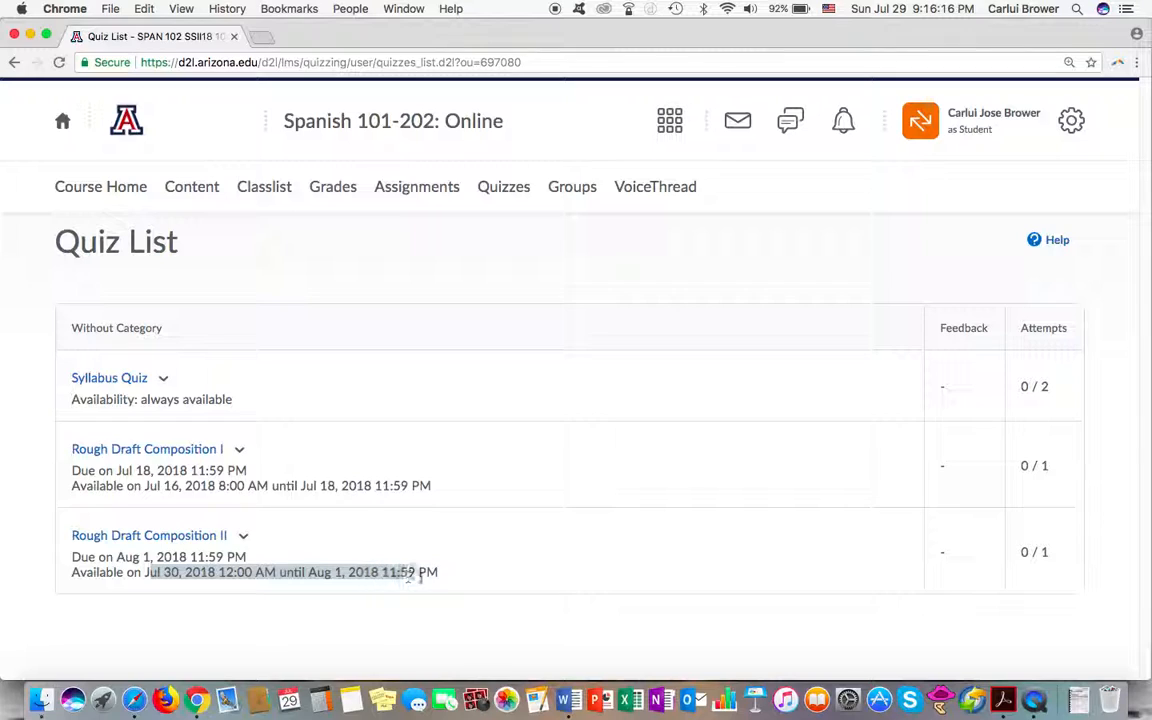
pyautogui.moveTo(350, 530)
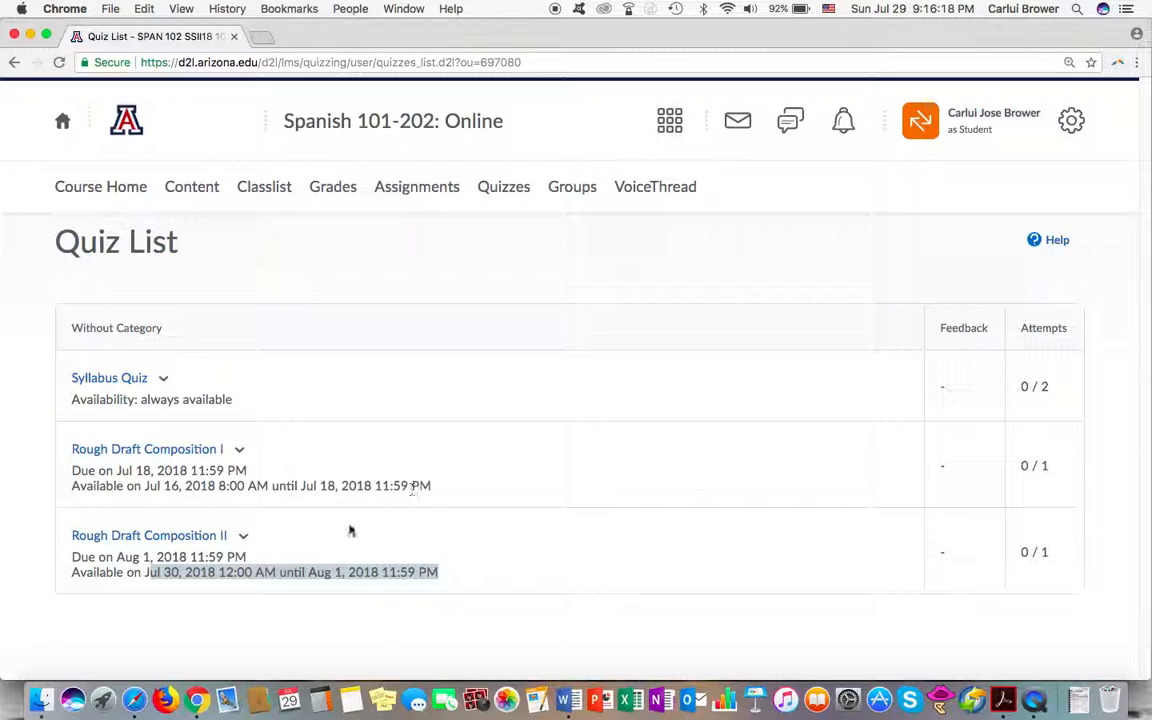
pyautogui.click(242, 536)
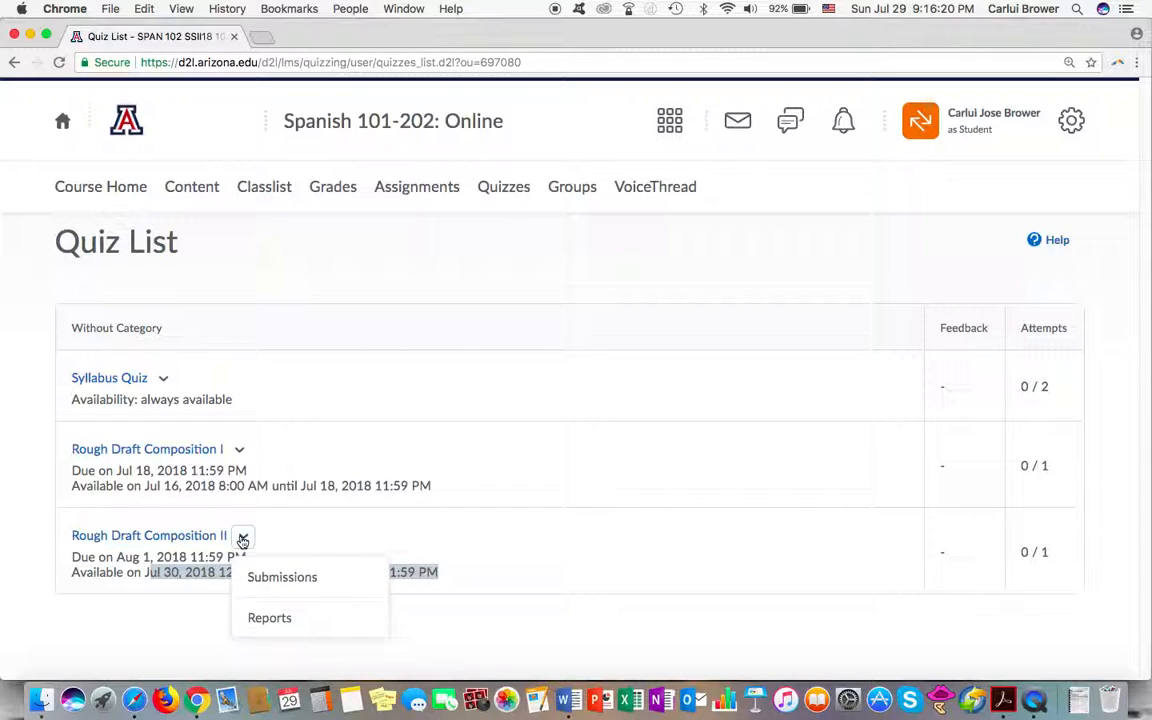
# - View the Rough Draft Composition II summary down to its Description with the composition instructions
pyautogui.click(148, 536)
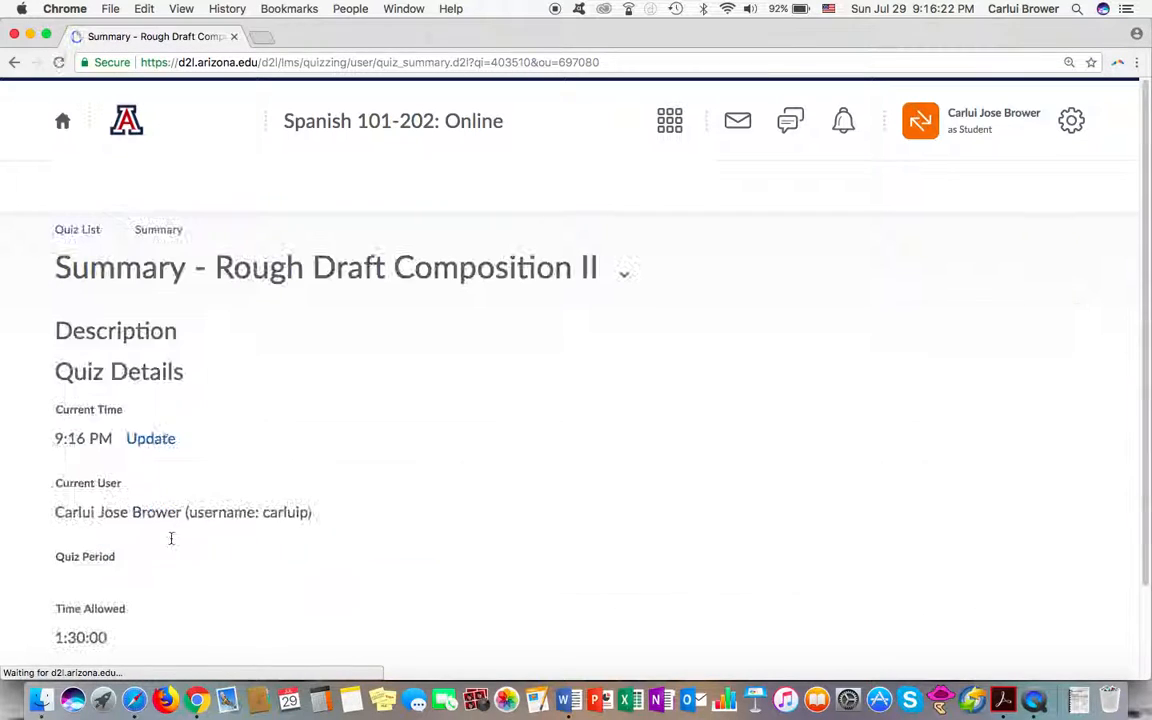
pyautogui.scroll(-3)
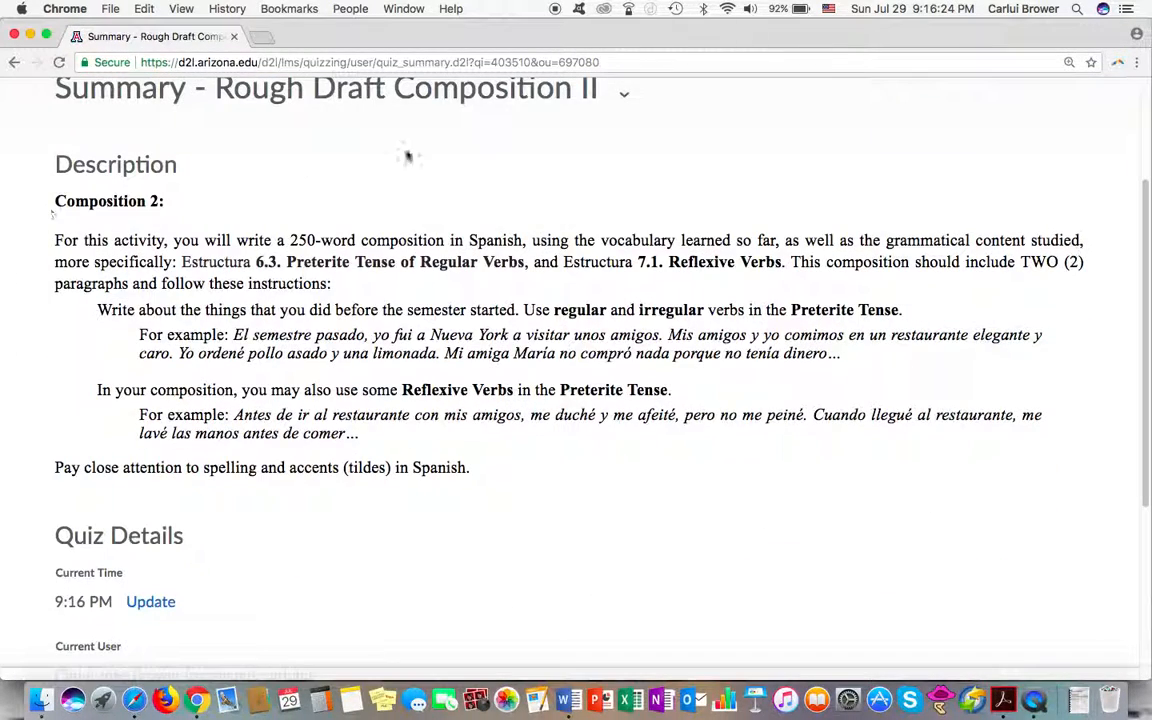
pyautogui.moveTo(168, 388)
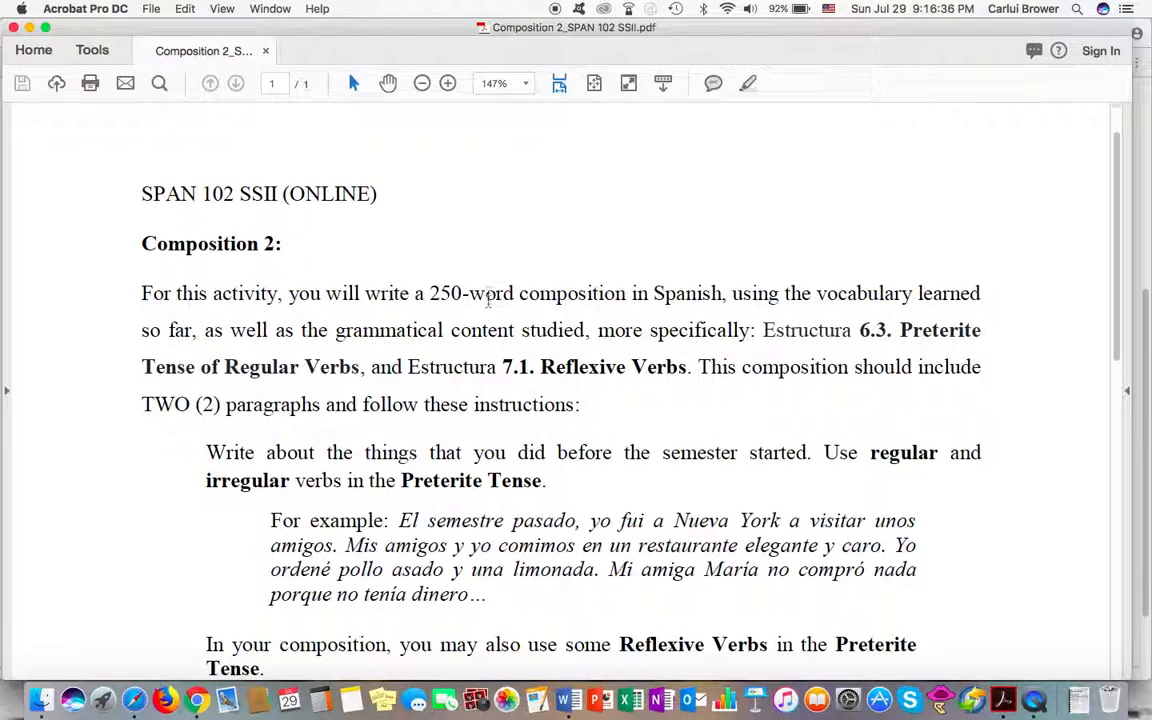
# - Read through the Composition 2 PDF, highlighting the irregular preterite requirement
pyautogui.scroll(-3)
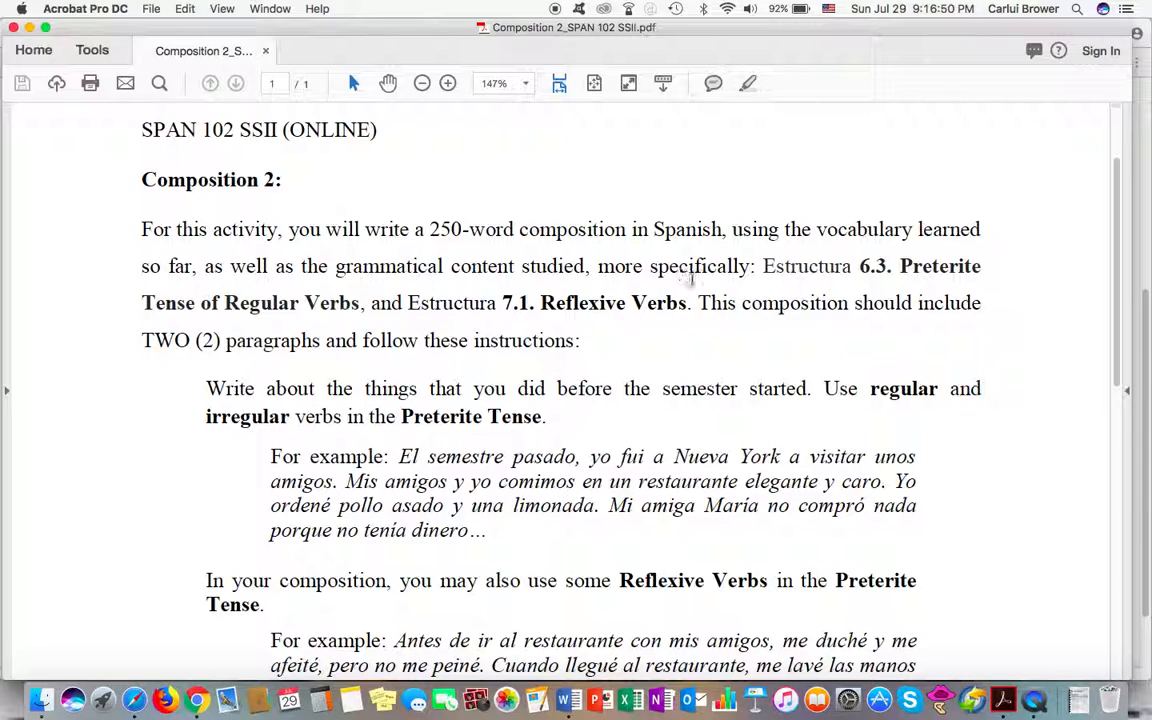
pyautogui.moveTo(844, 282)
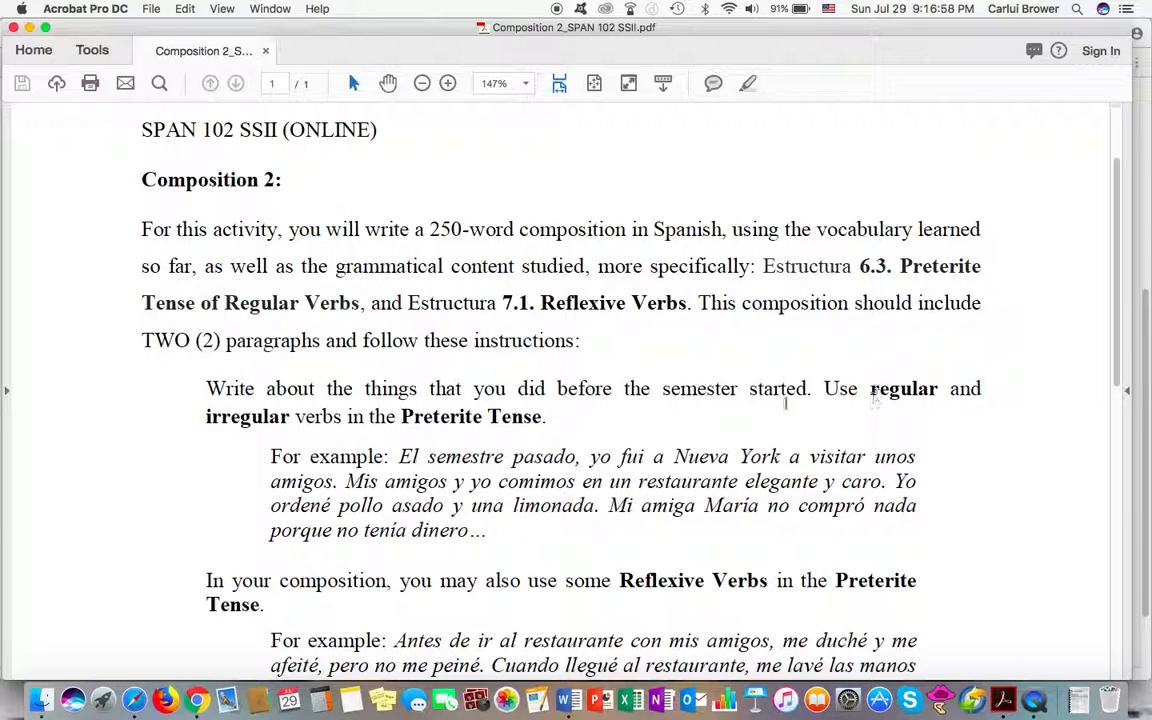
pyautogui.doubleClick(246, 416)
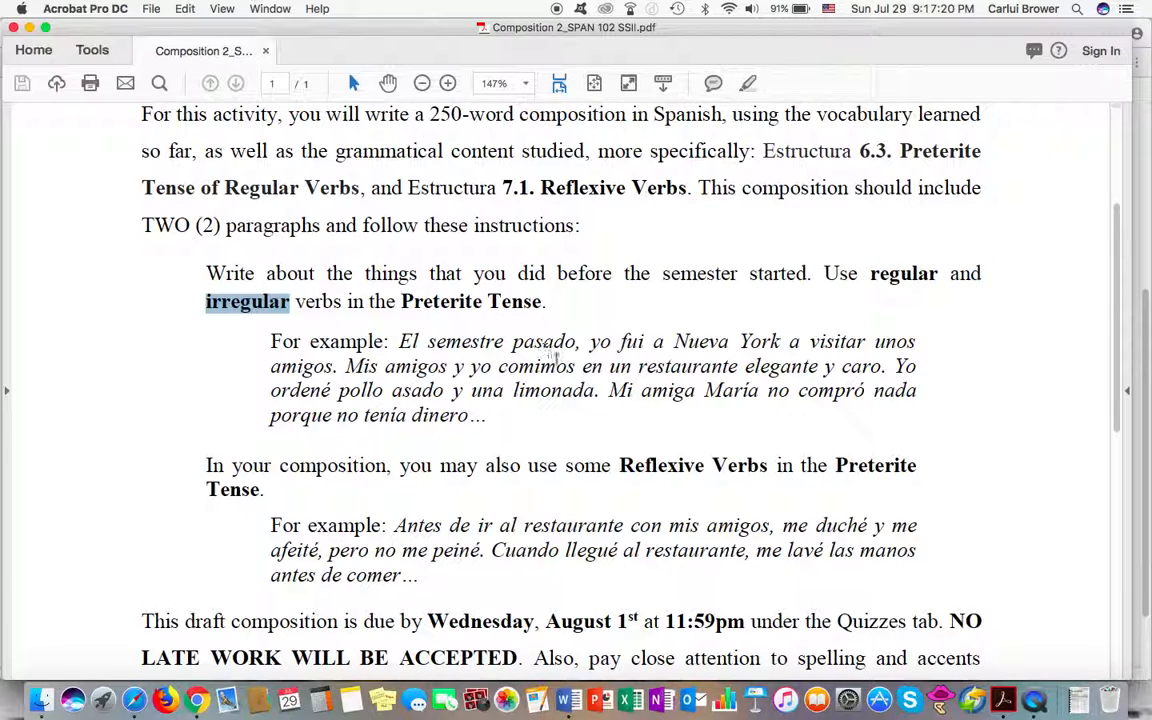
pyautogui.moveTo(780, 356)
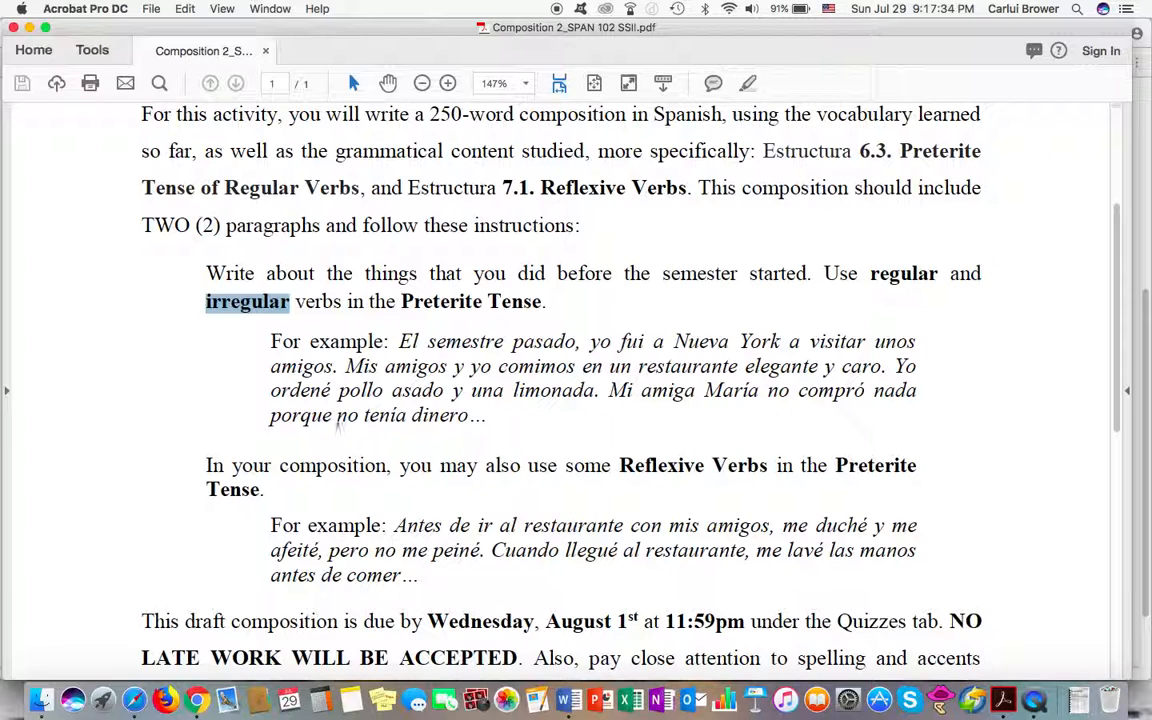
pyautogui.scroll(-3)
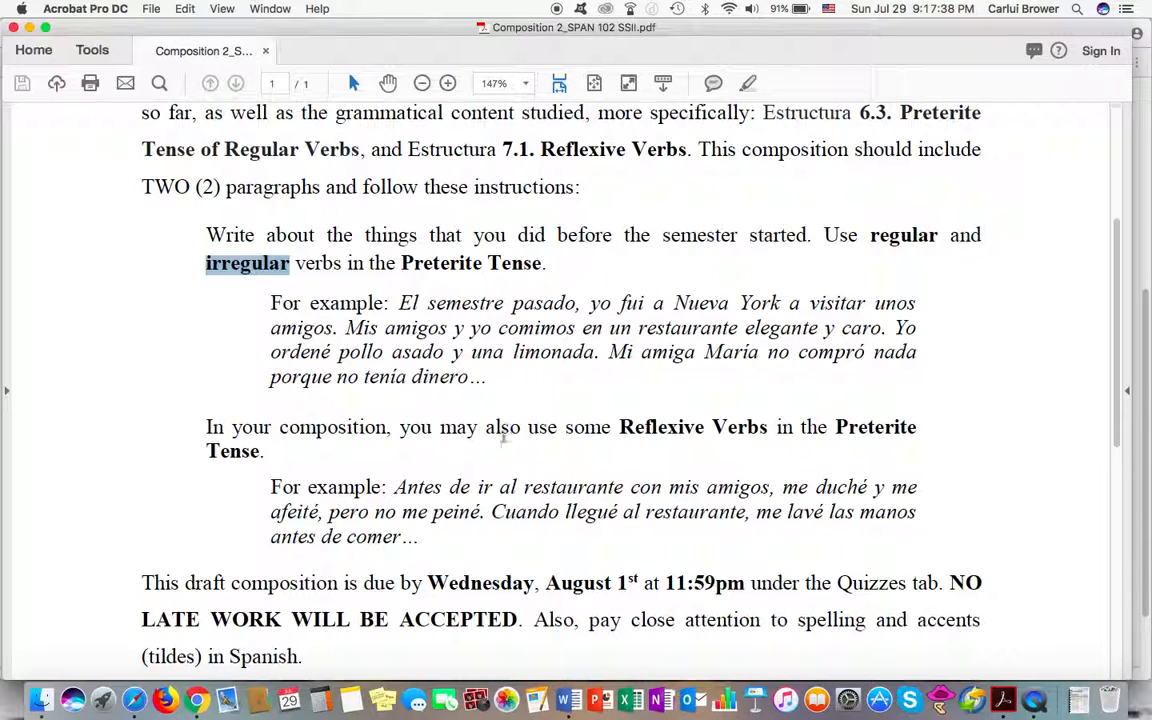
pyautogui.moveTo(718, 432)
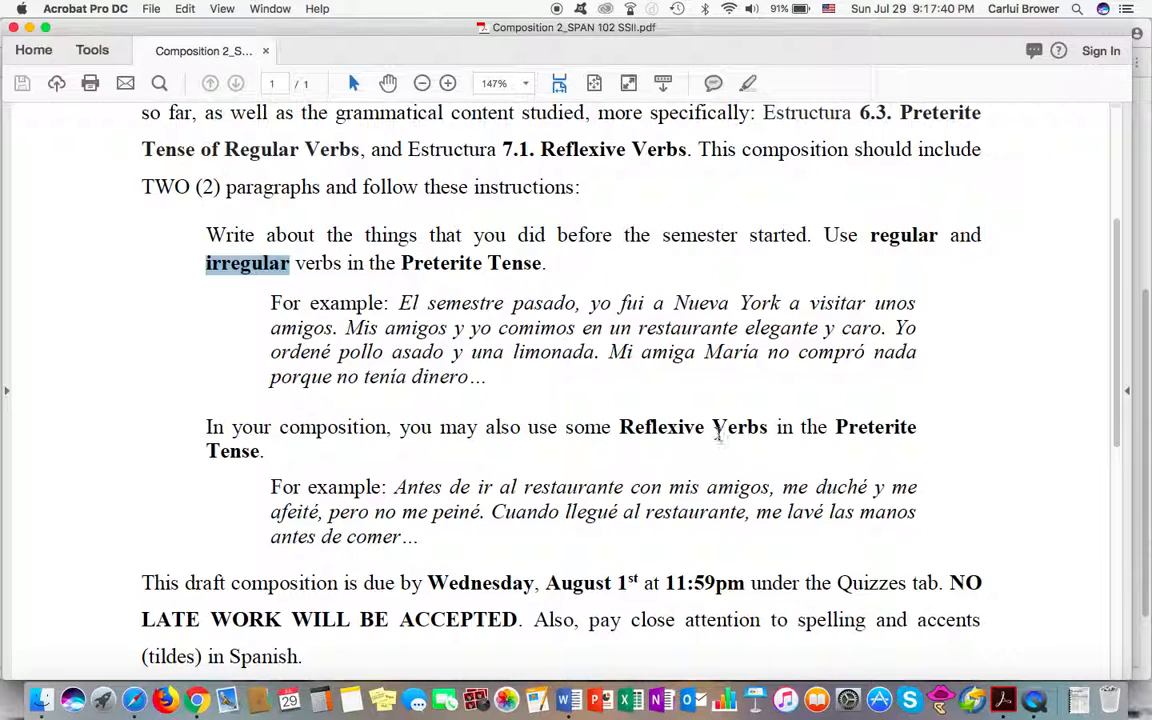
pyautogui.moveTo(348, 486)
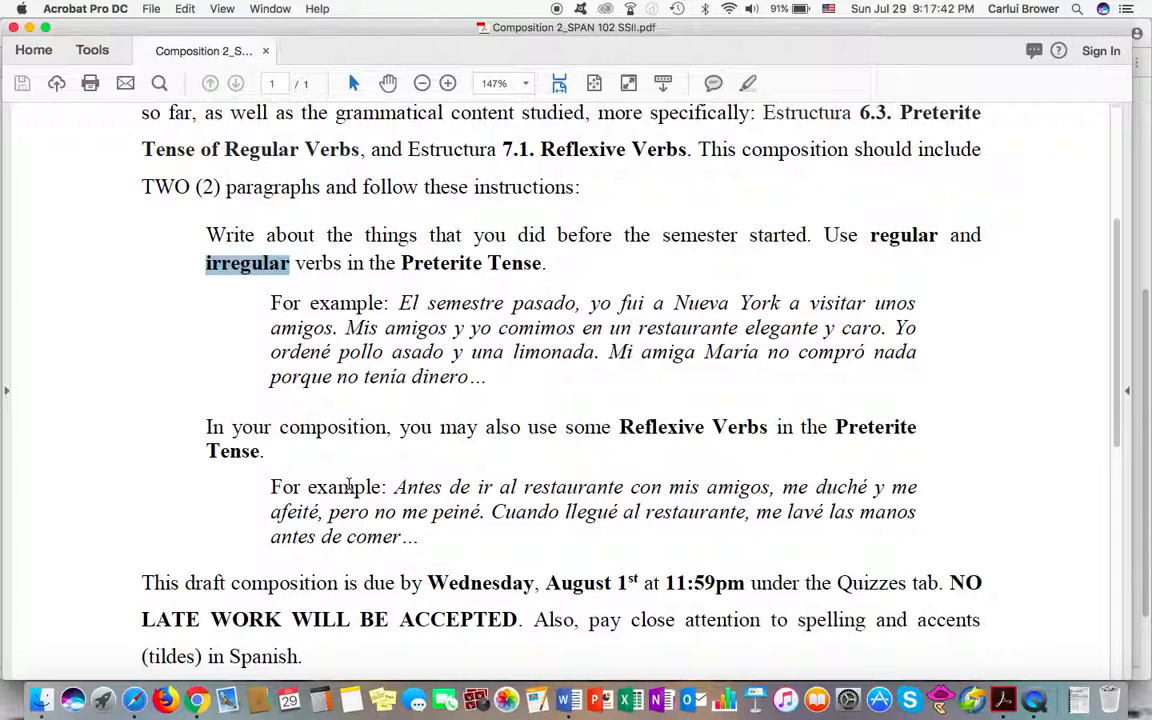
pyautogui.scroll(-3)
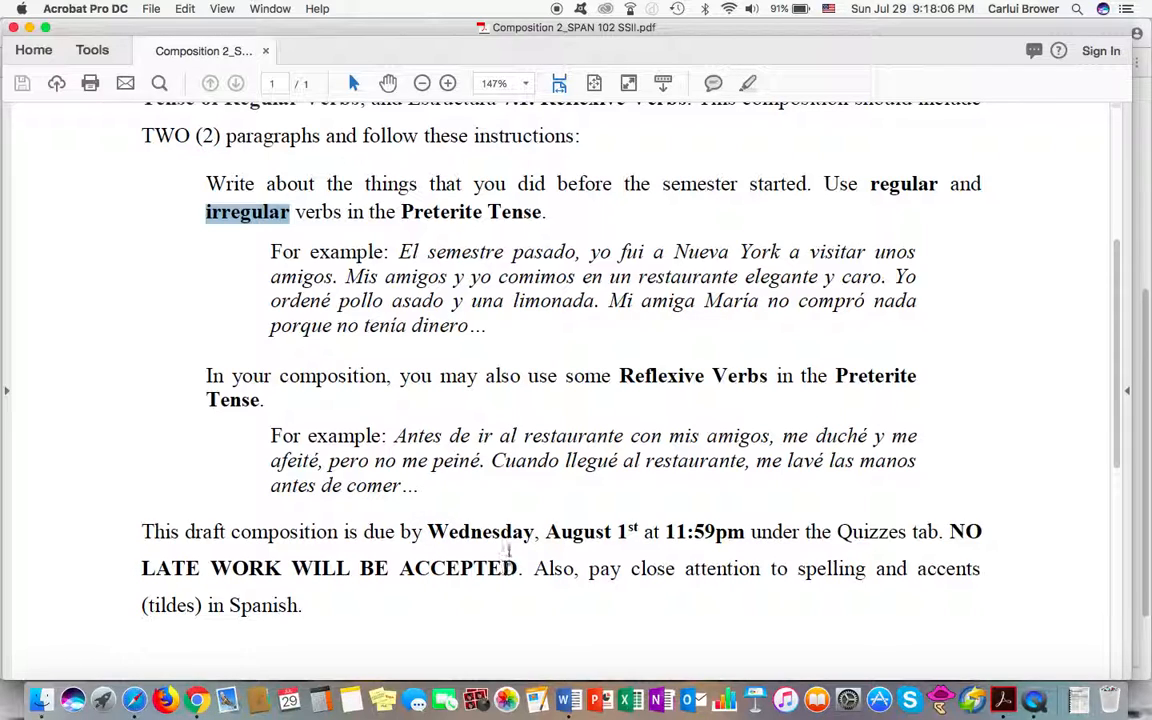
pyautogui.scroll(-3)
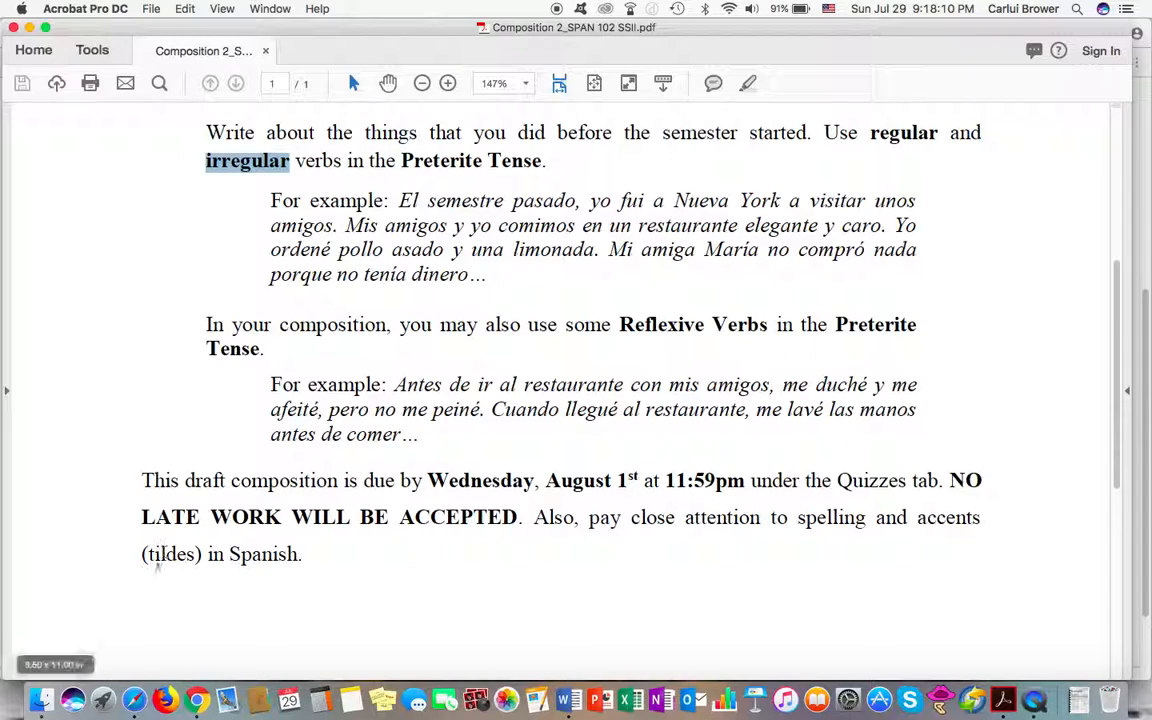
pyautogui.doubleClick(170, 554)
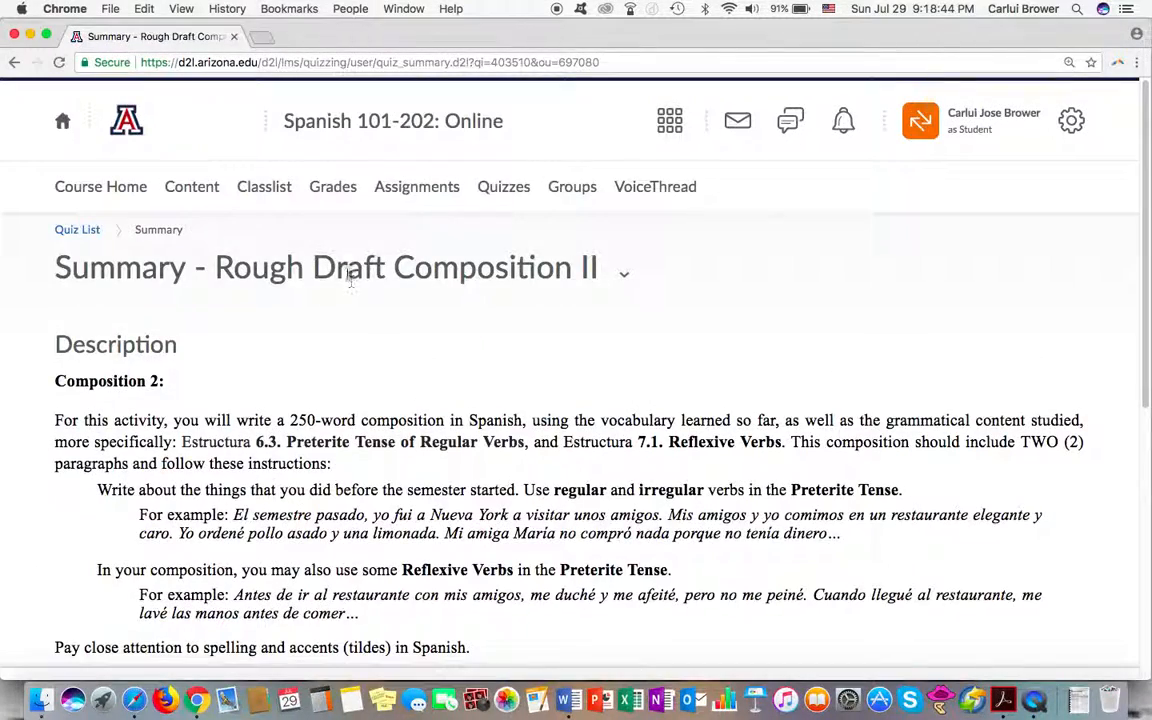
# - Return to the Module 4 content page and review its Overview of Assignments
pyautogui.click(192, 186)
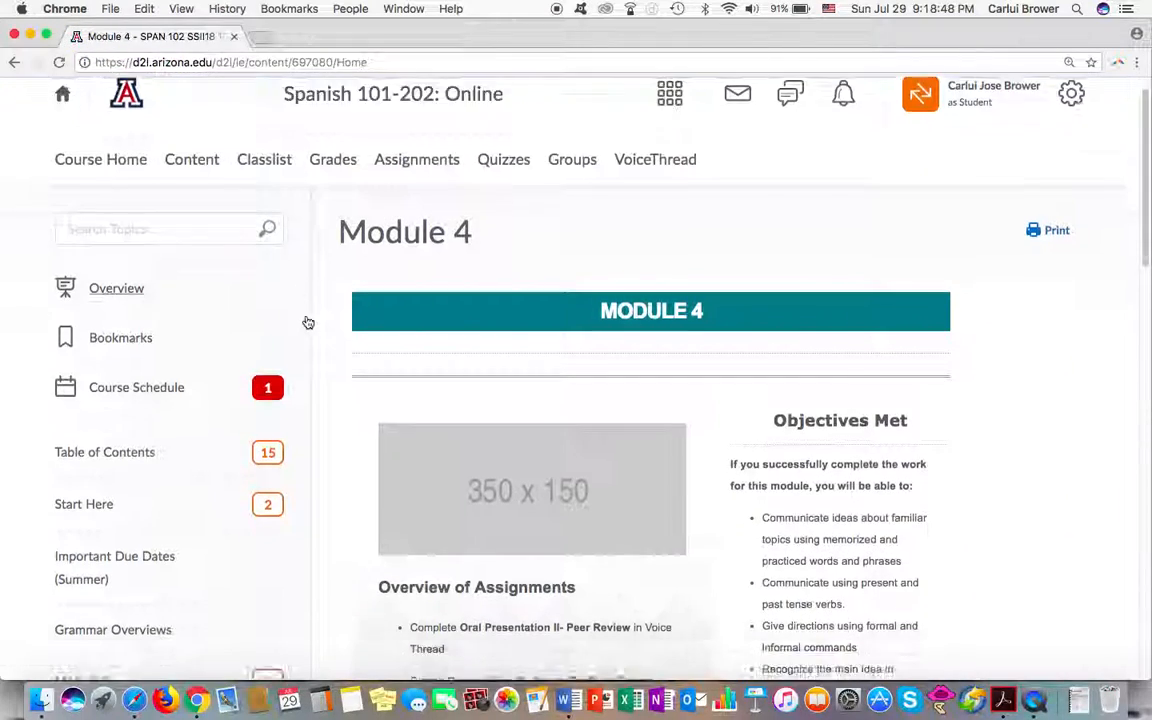
pyautogui.scroll(-3)
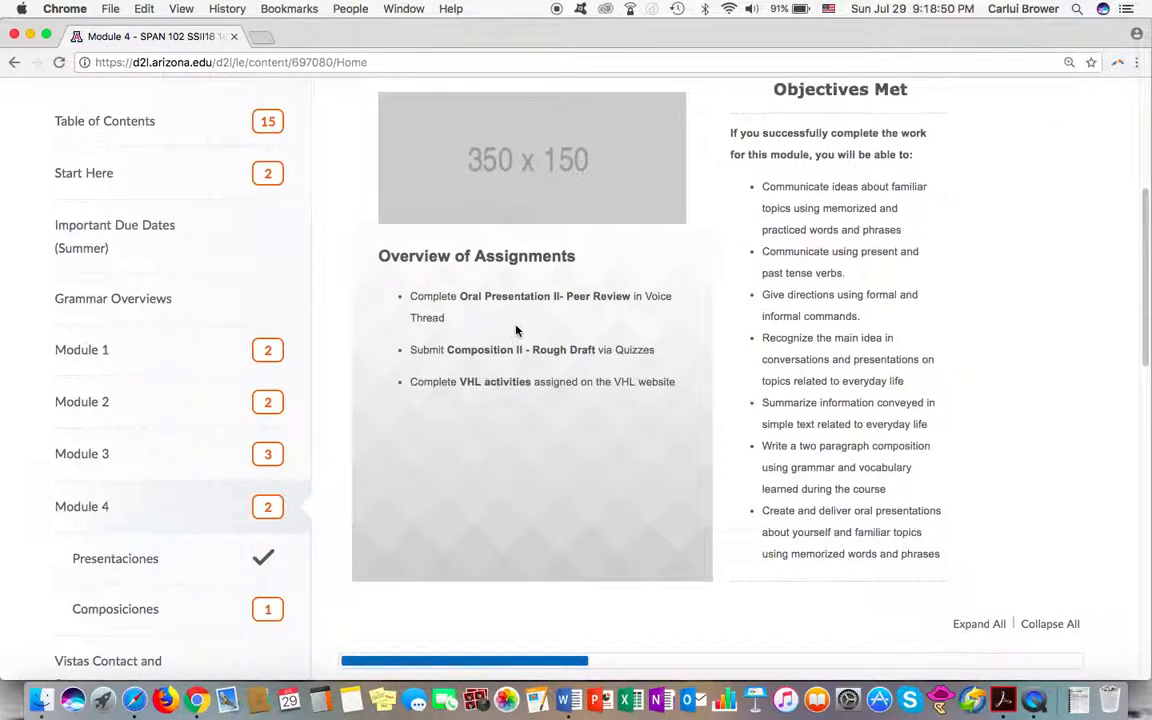
pyautogui.moveTo(614, 320)
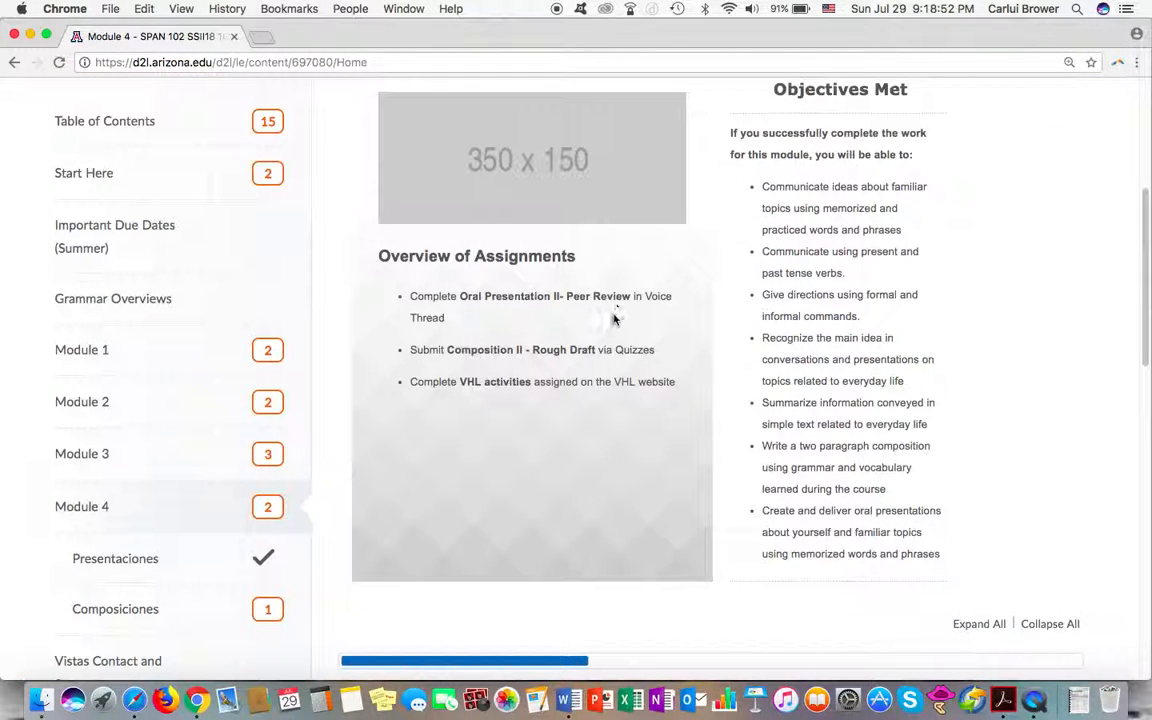
pyautogui.moveTo(584, 350)
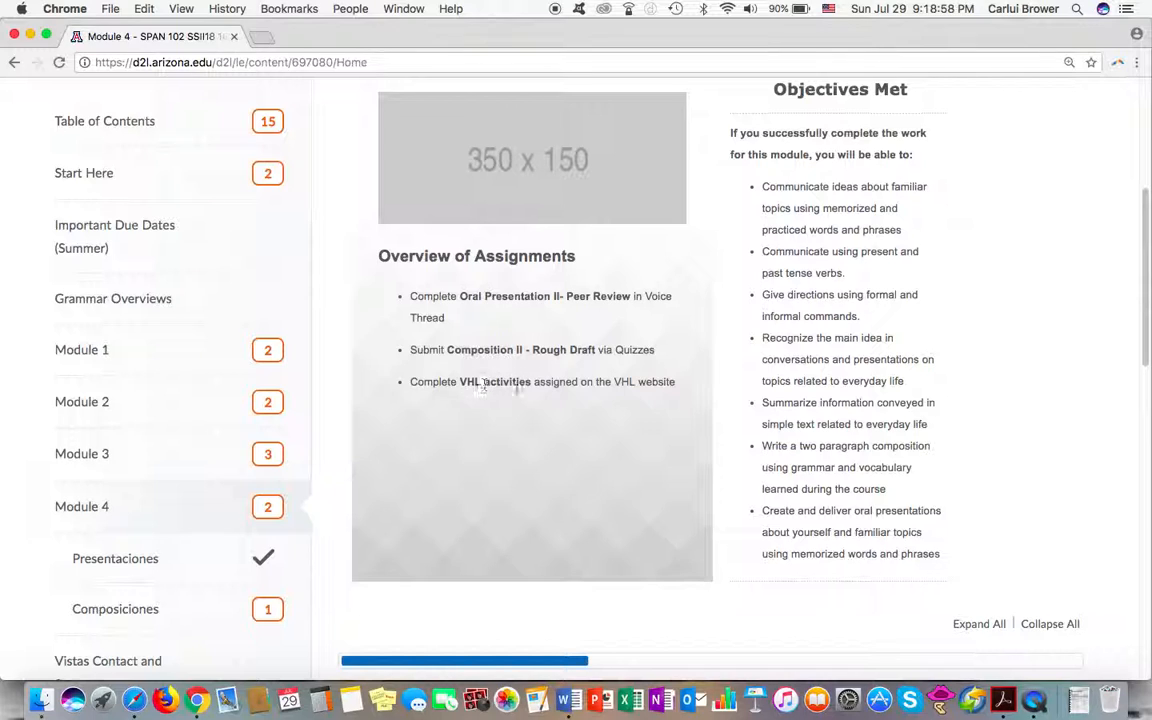
pyautogui.moveTo(640, 408)
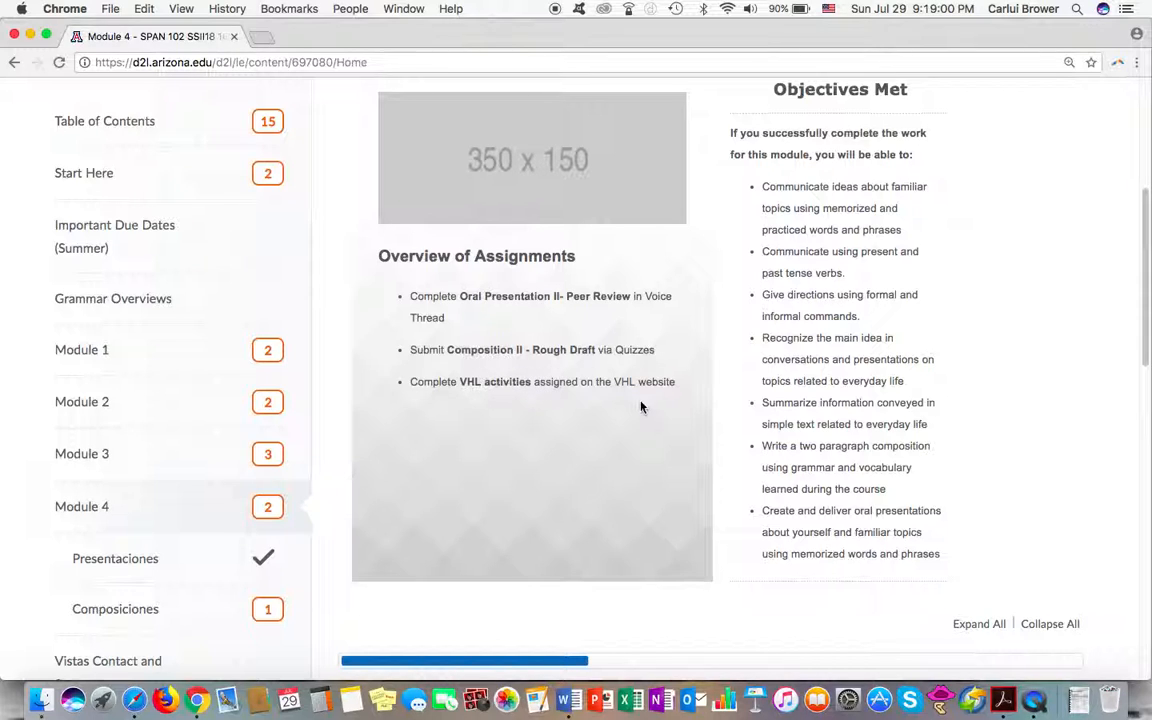
pyautogui.scroll(-3)
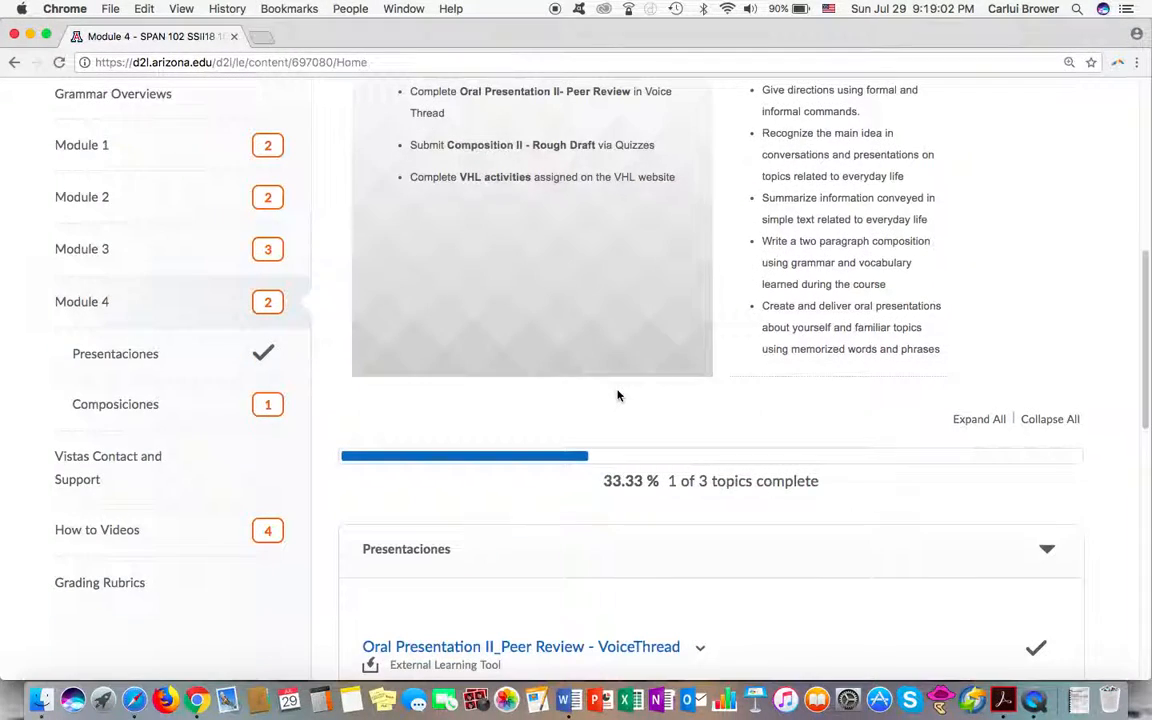
pyautogui.scroll(3)
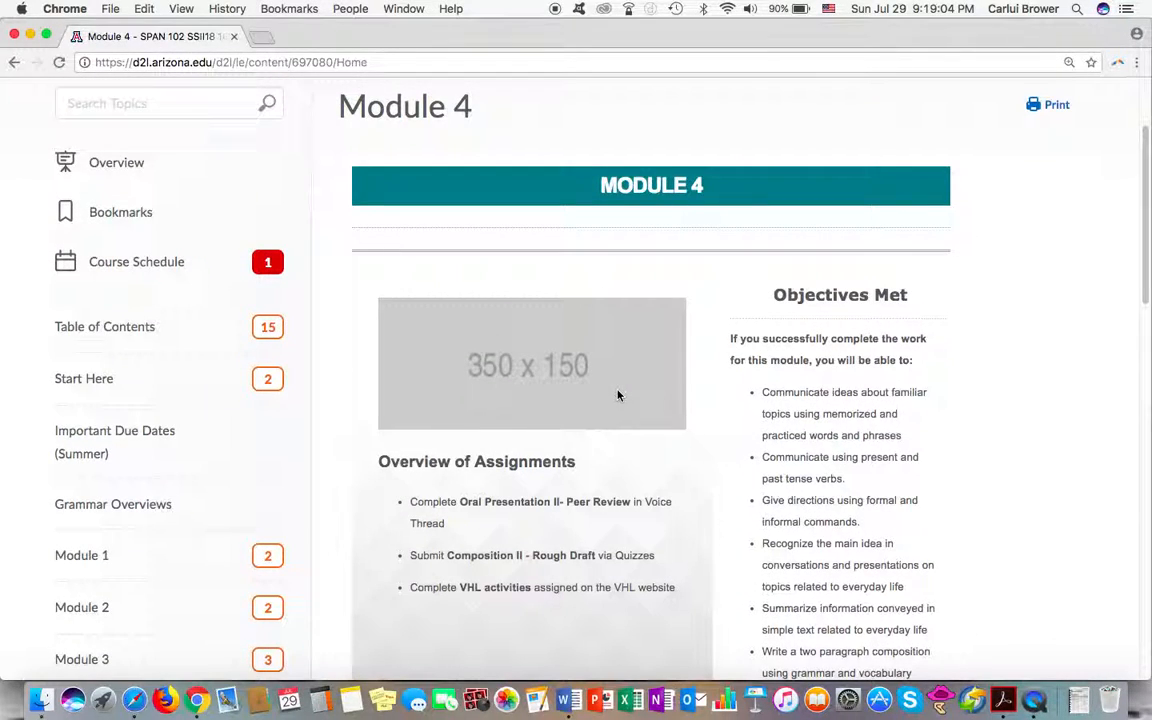